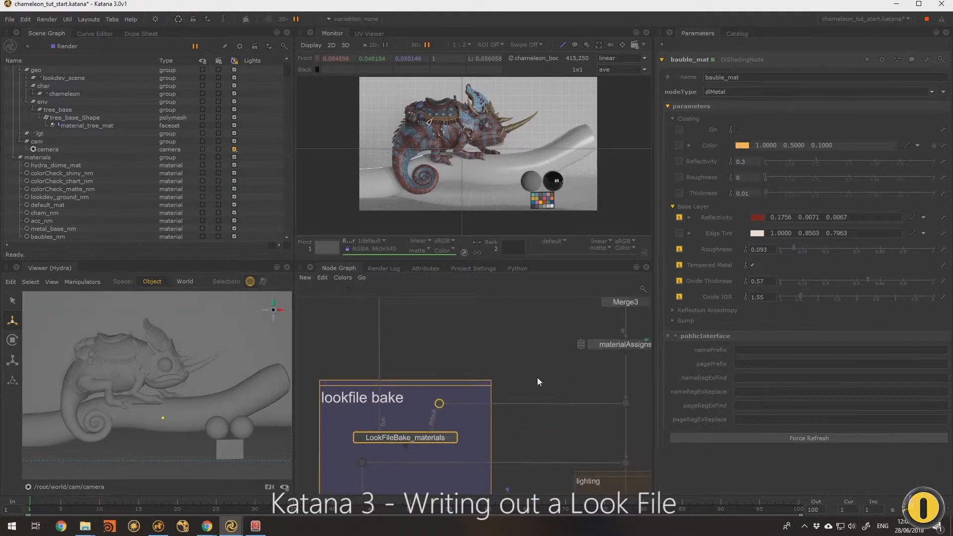
Select the LookFileBake_materials node to show its /root/world root location and save path
click(405, 437)
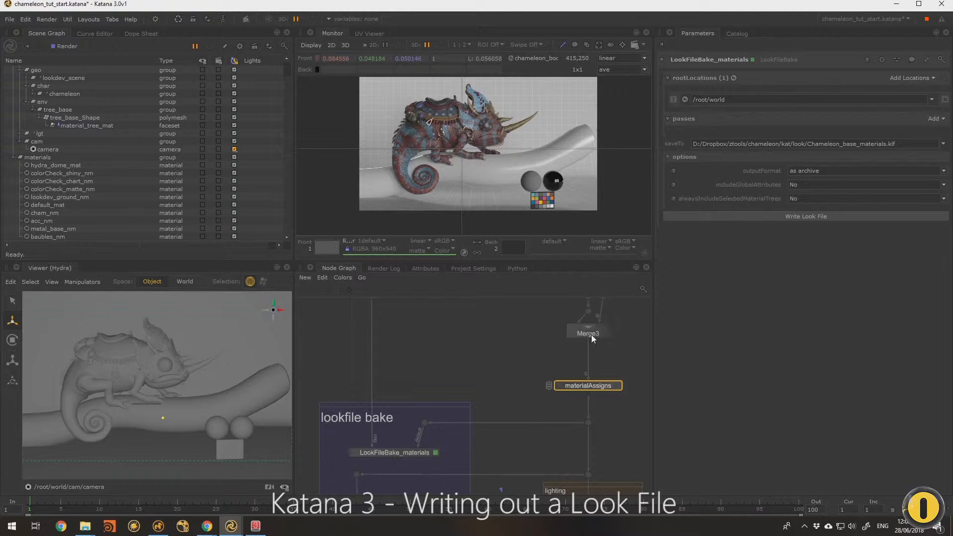
click(588, 334)
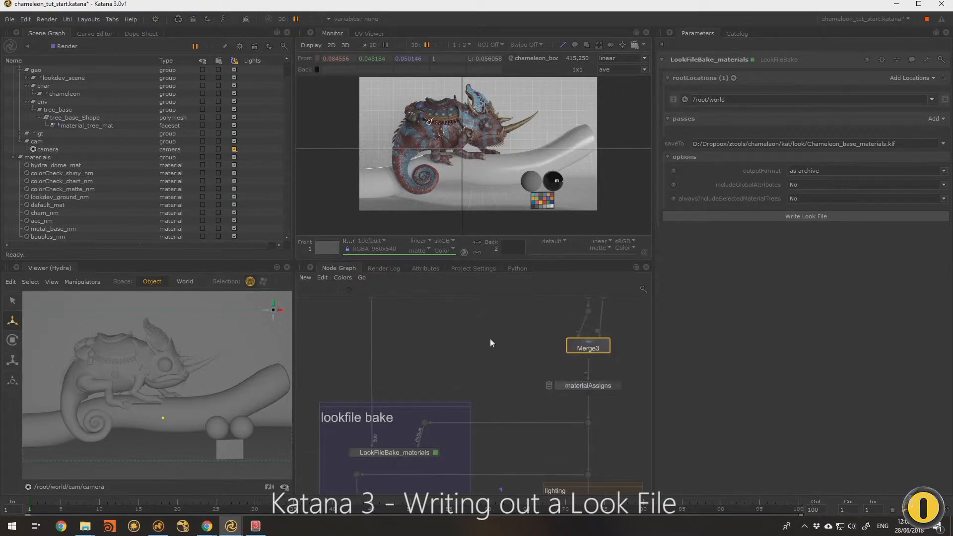
mouse_move(405, 464)
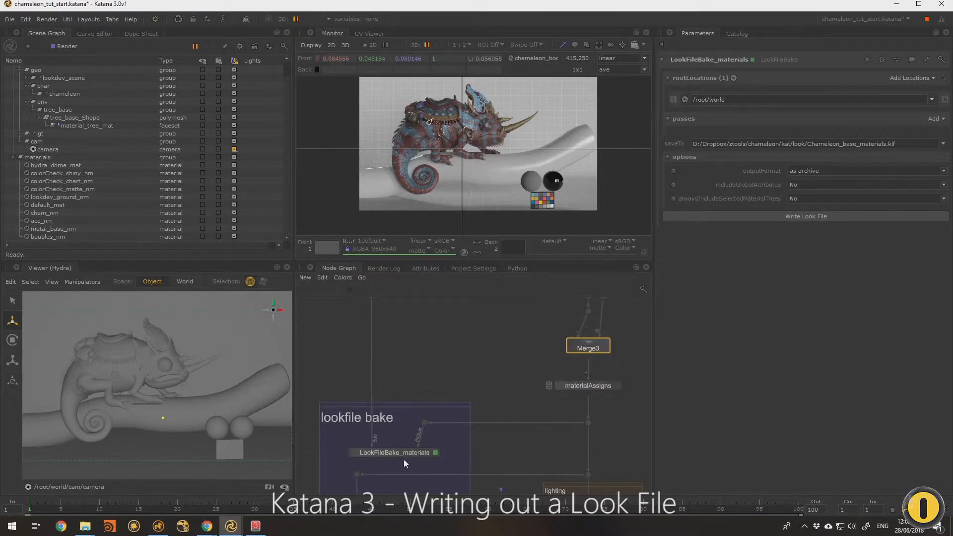
mouse_move(505, 439)
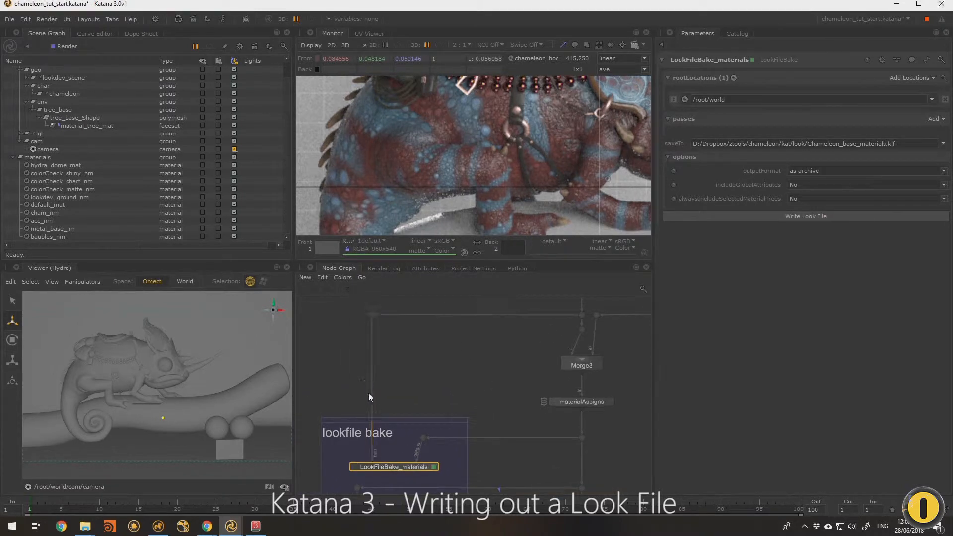
mouse_move(583, 319)
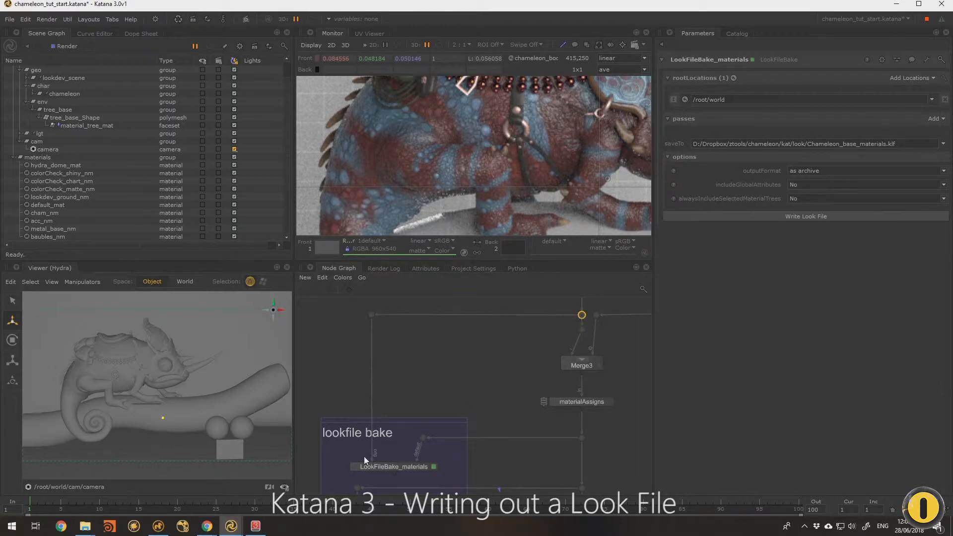
mouse_move(565, 314)
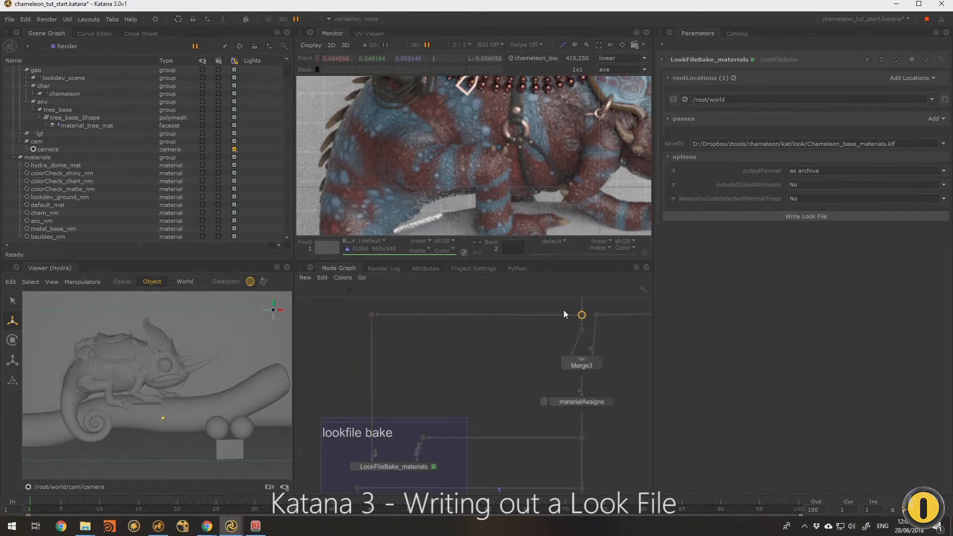
mouse_move(400, 291)
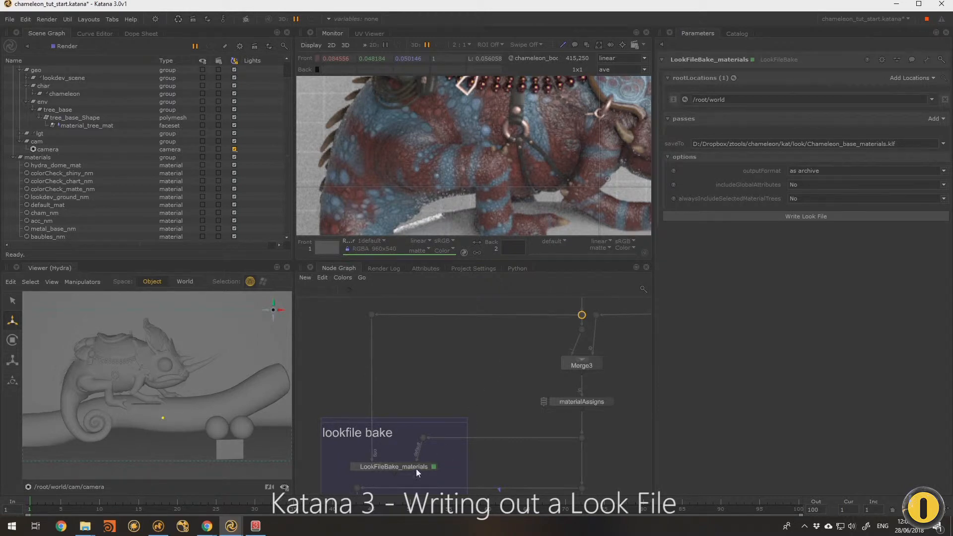
mouse_move(582, 443)
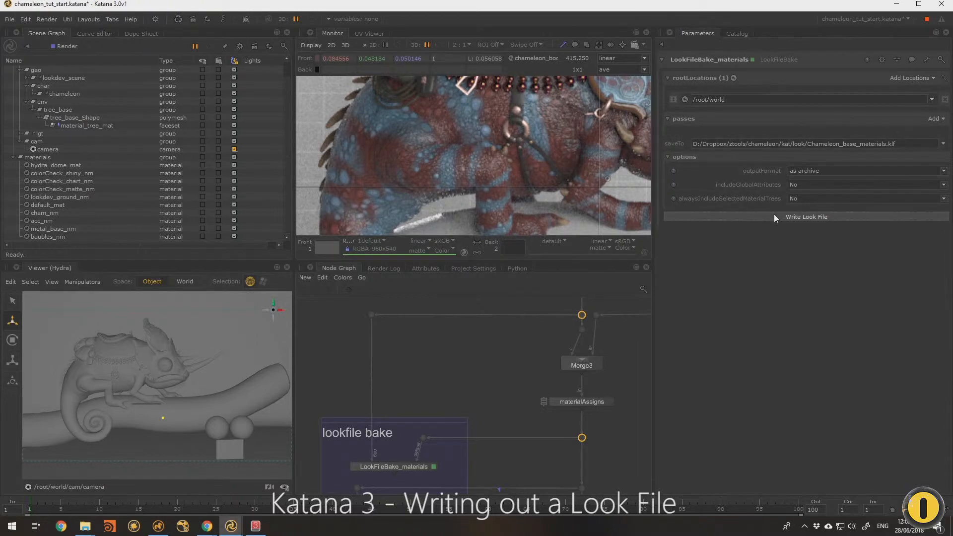
Write the look file to the look folder as Chameleon_base_materials.klf and accept the save location
click(805, 216)
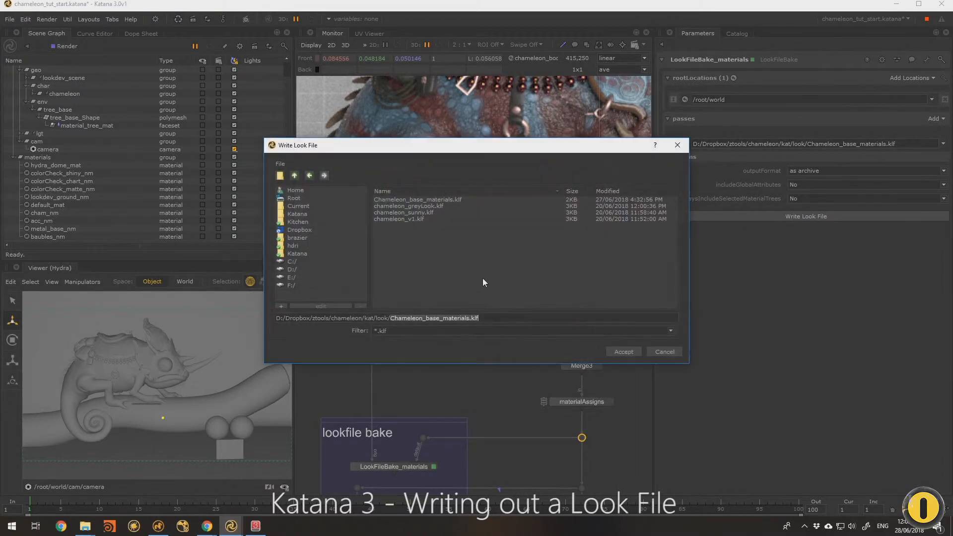
click(622, 351)
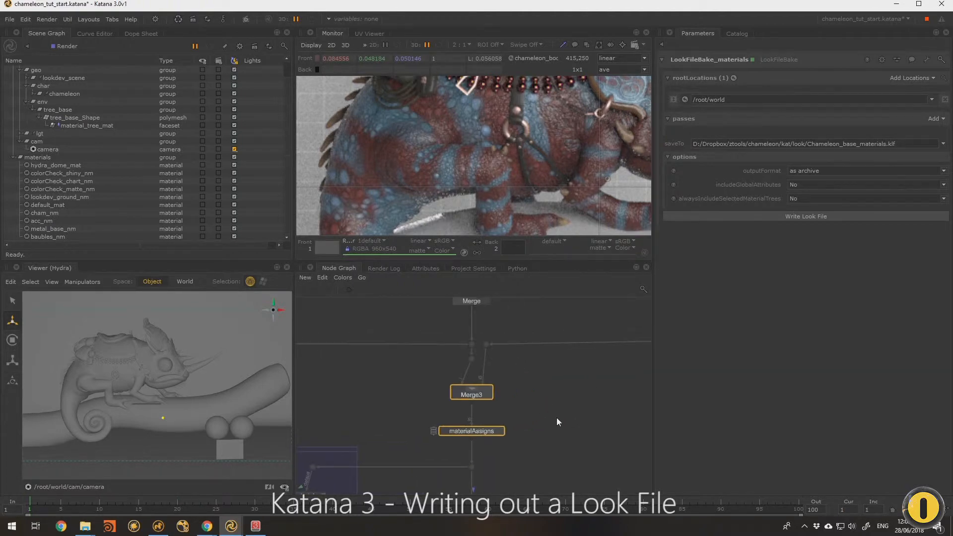
mouse_move(543, 396)
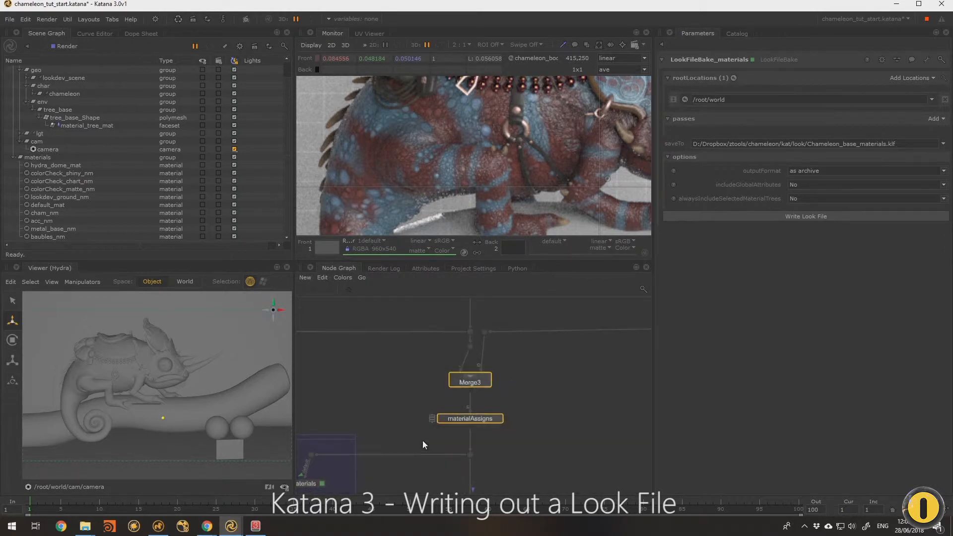
click(537, 393)
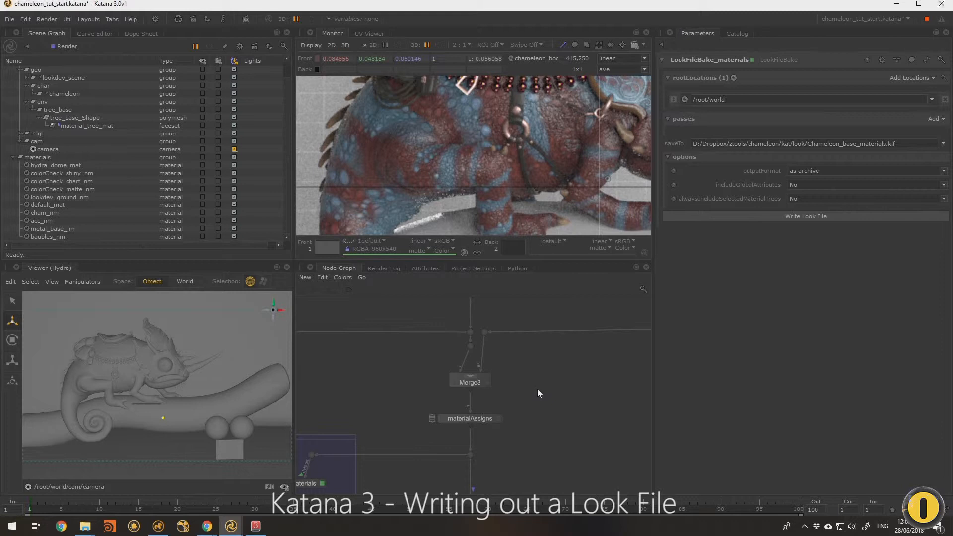
mouse_move(537, 372)
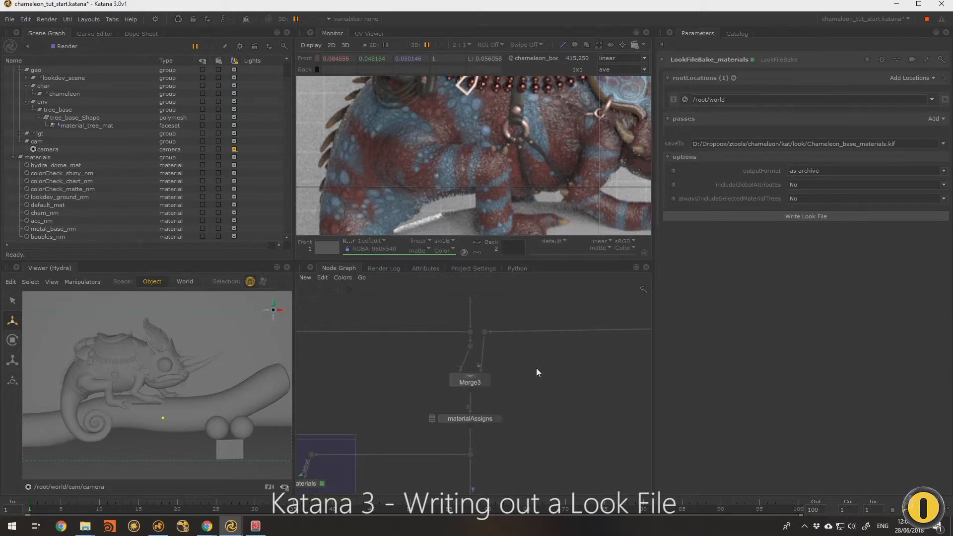
click(469, 418)
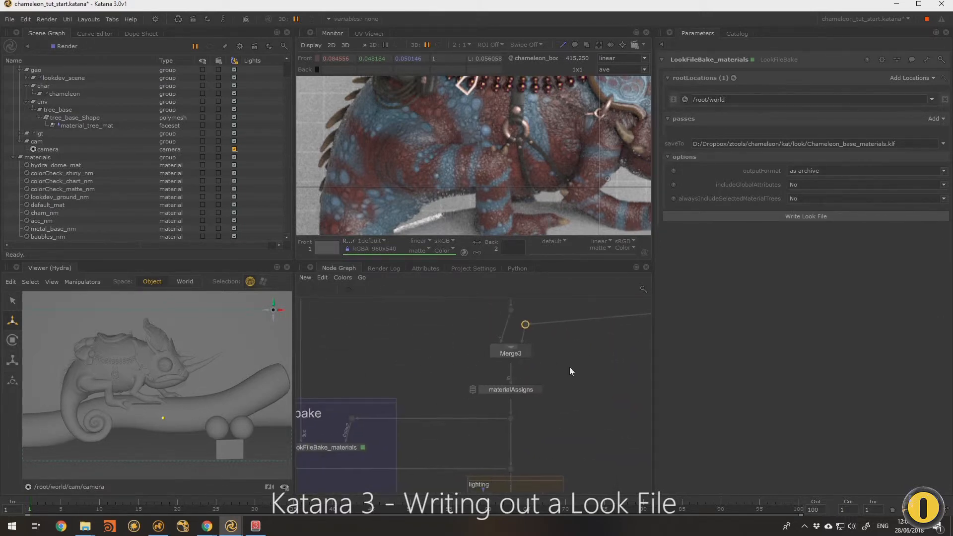
click(510, 389)
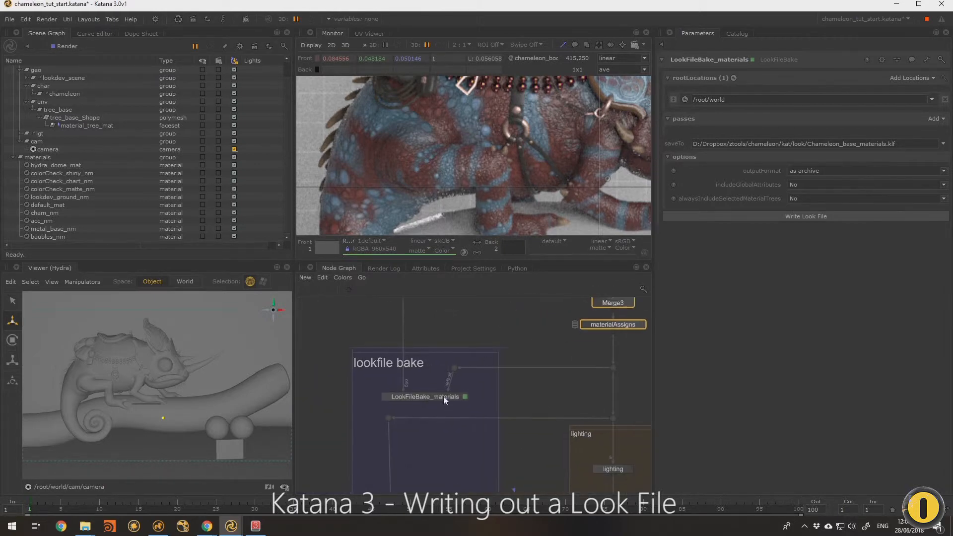
click(424, 396)
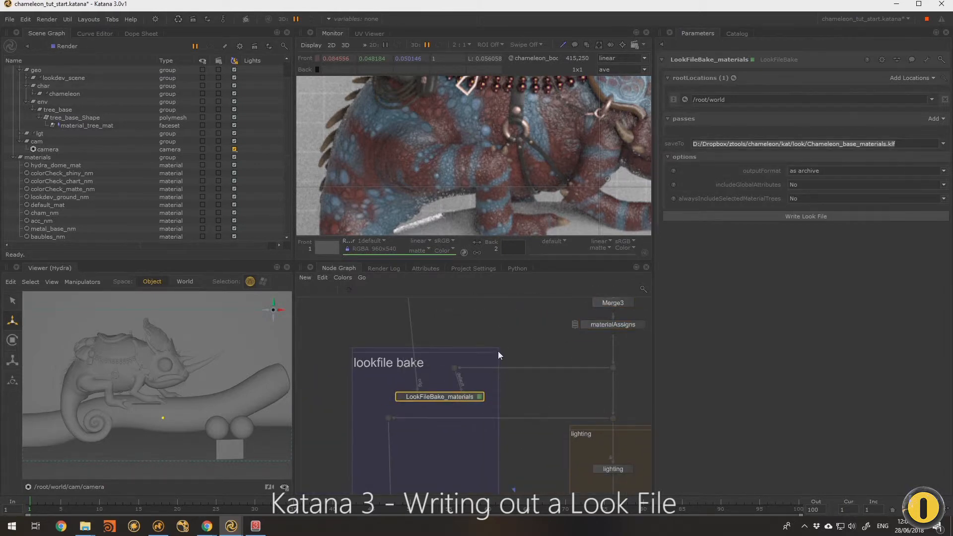
mouse_move(552, 354)
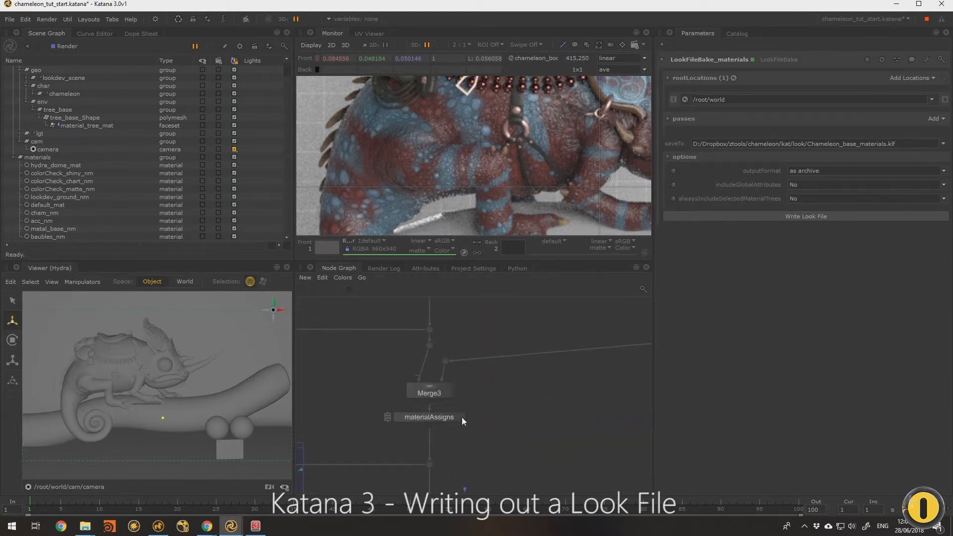
click(429, 417)
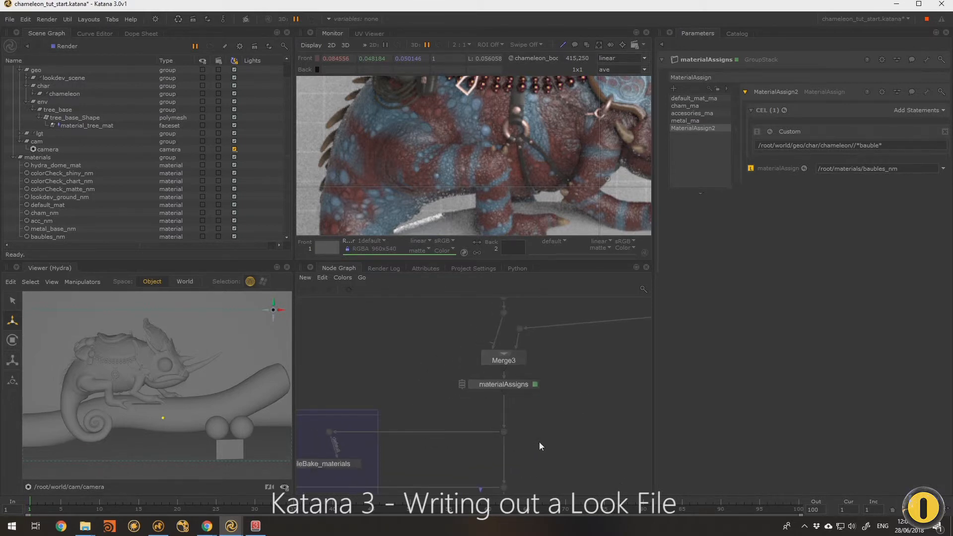
mouse_move(492, 453)
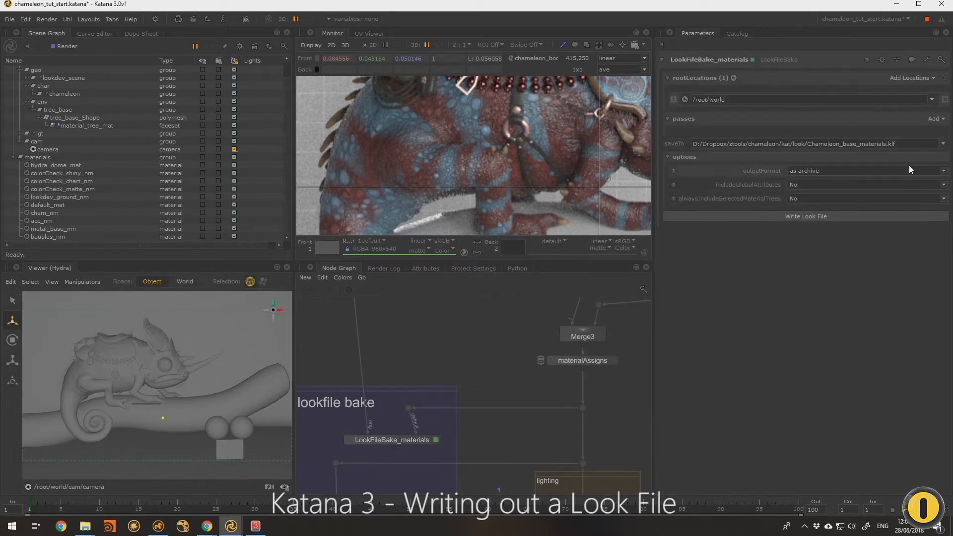
Append _v1 to the saveTo path, making it Chameleon_base_materials_v1.klf
text(_v1)
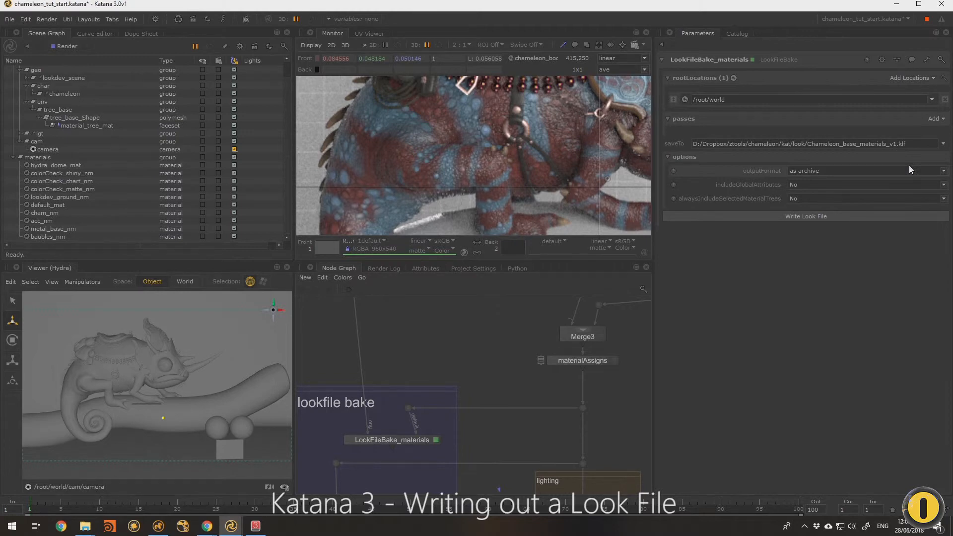
mouse_move(621, 350)
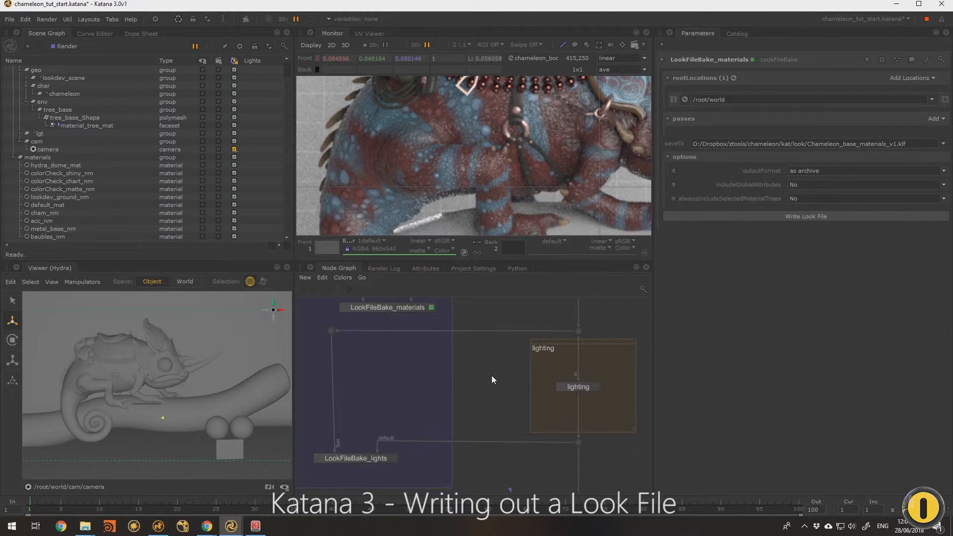
click(355, 458)
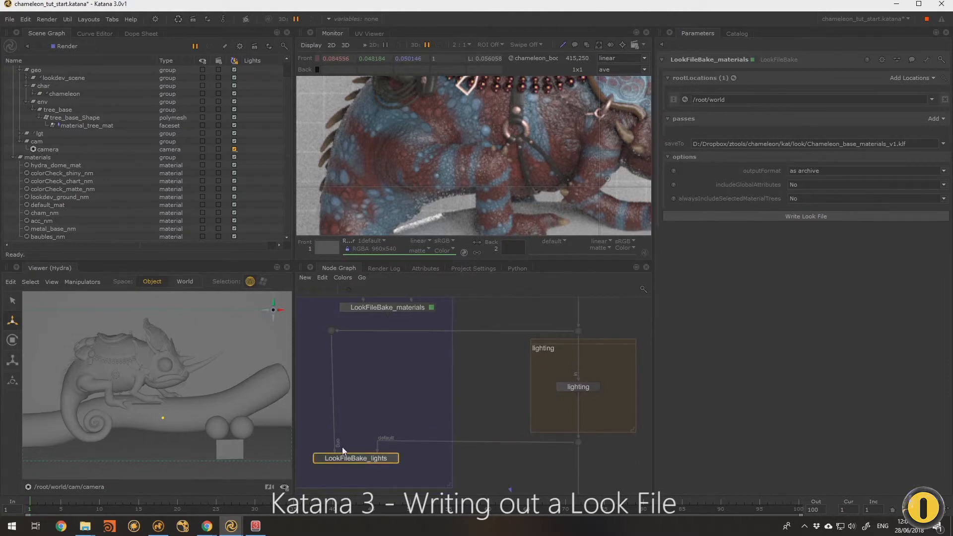
click(406, 408)
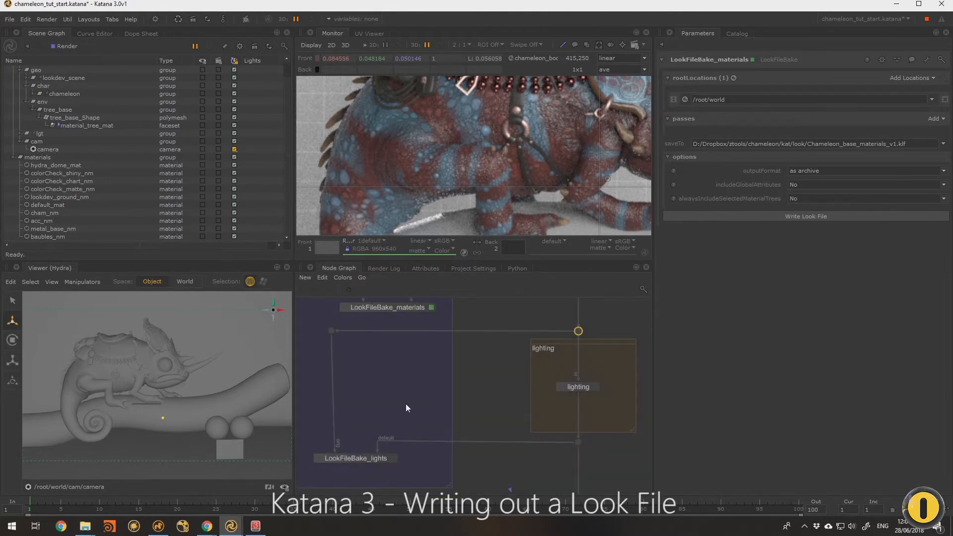